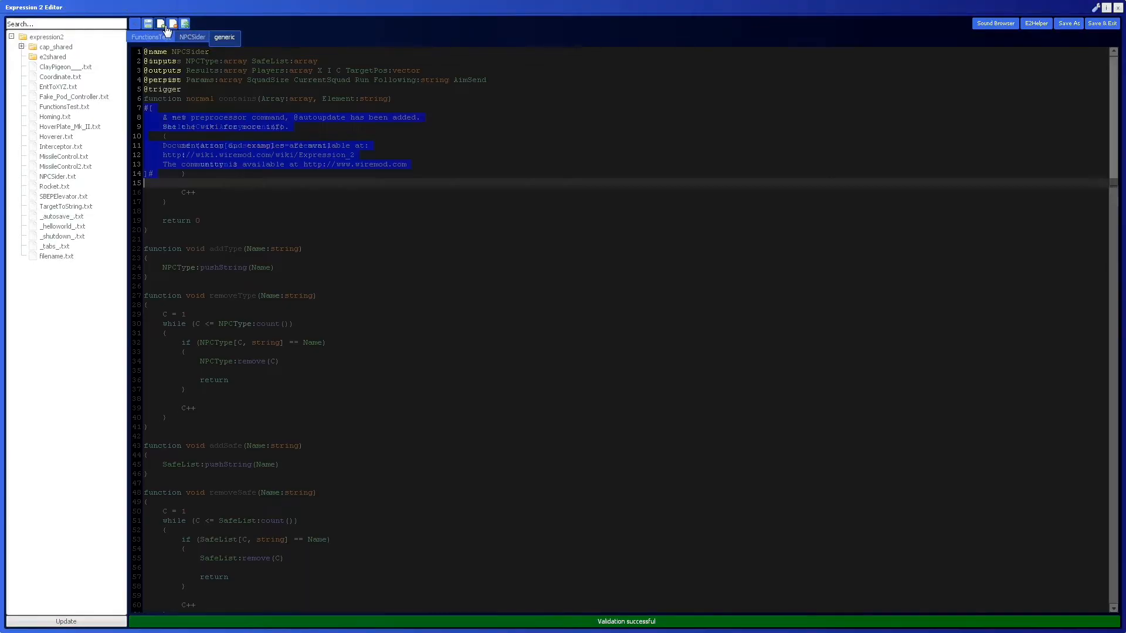
Step: Start a new blank Expression 2 script, dismissing the save prompt
{"action": "left_click", "coordinate": [147, 23]}
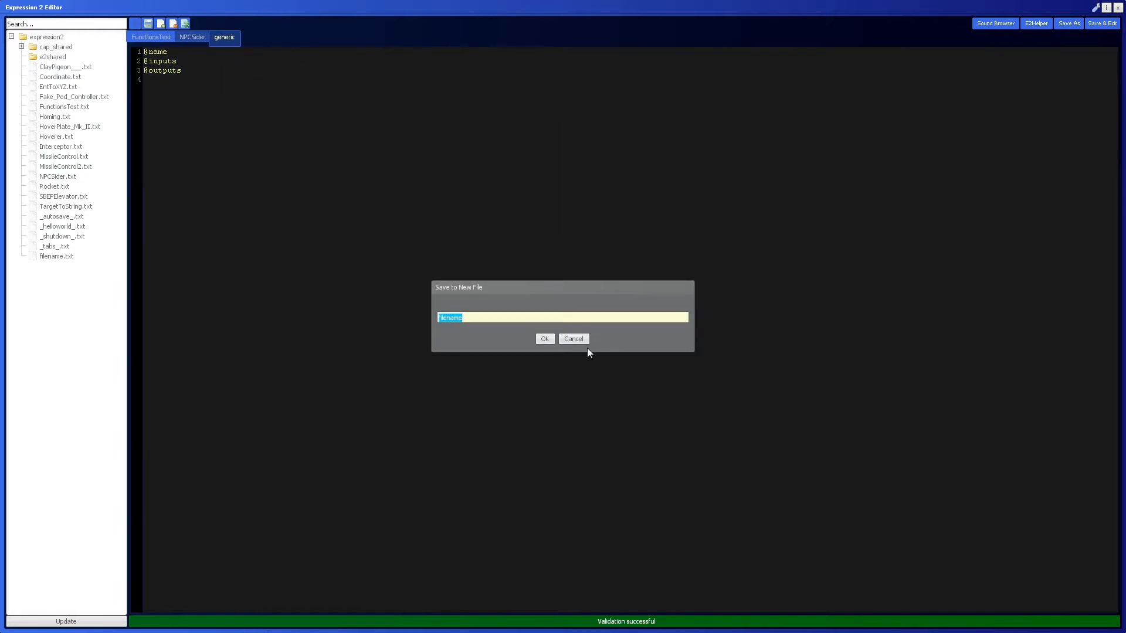
{"action": "left_click", "coordinate": [572, 339]}
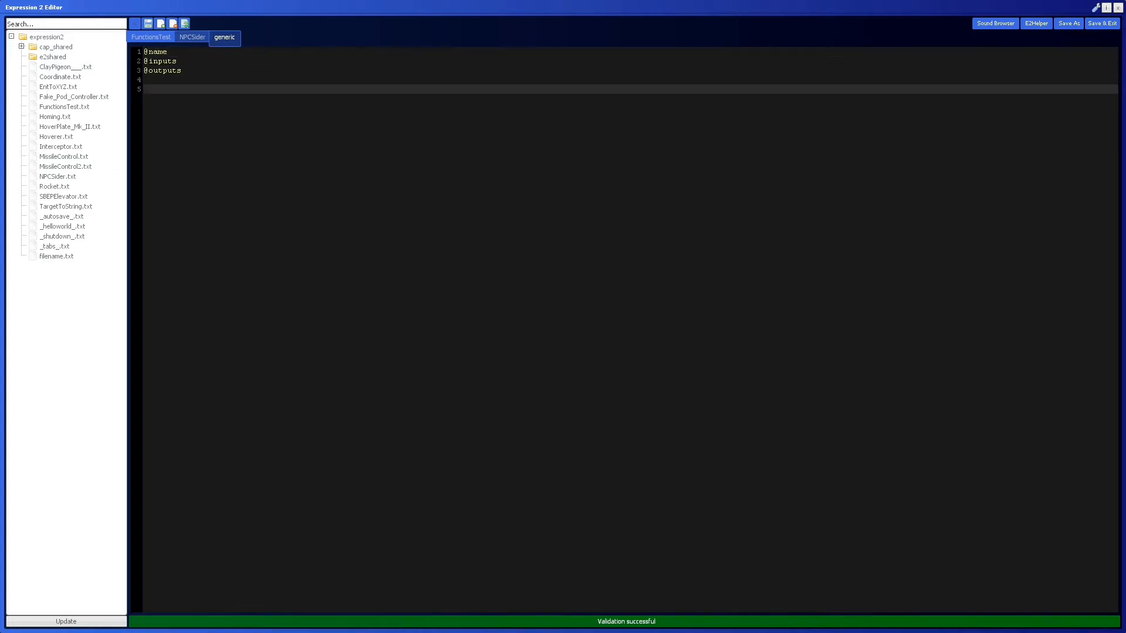
Step: Name the script While, output X and A, write A = X + 1, and save as While.txt
{"action": "type", "text": "While"}
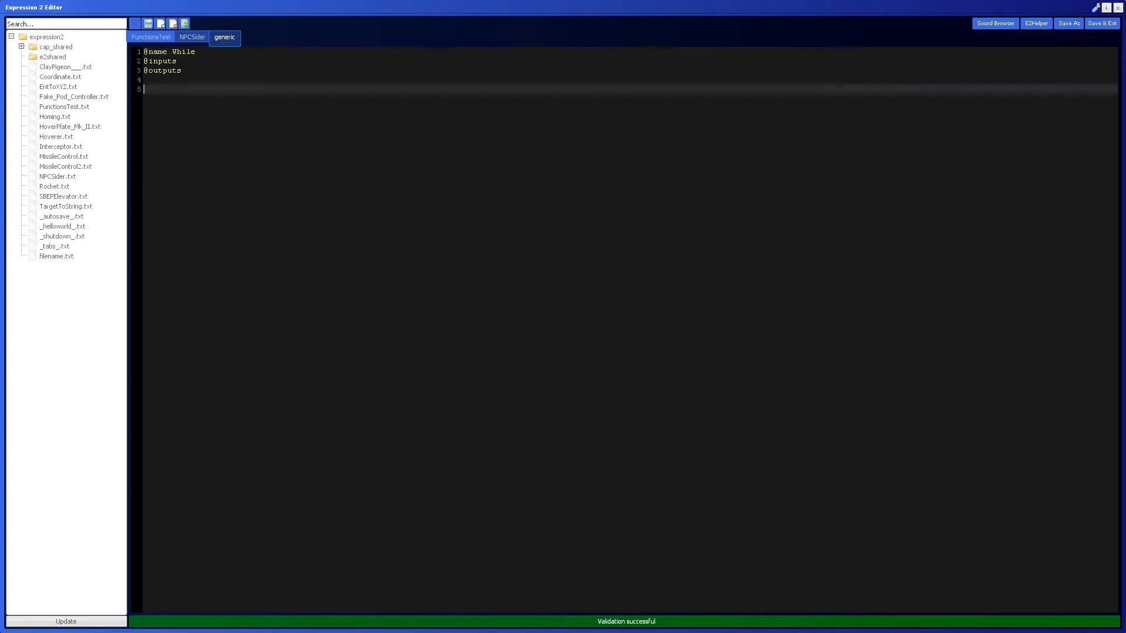
{"action": "type", "text": "A ="}
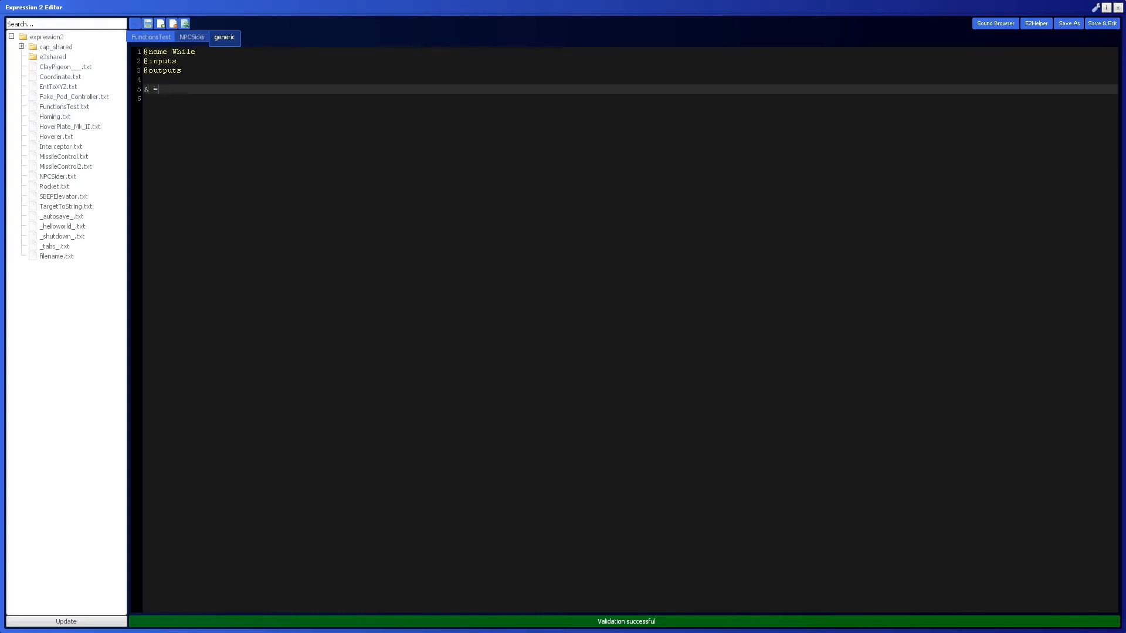
{"action": "type", "text": "1"}
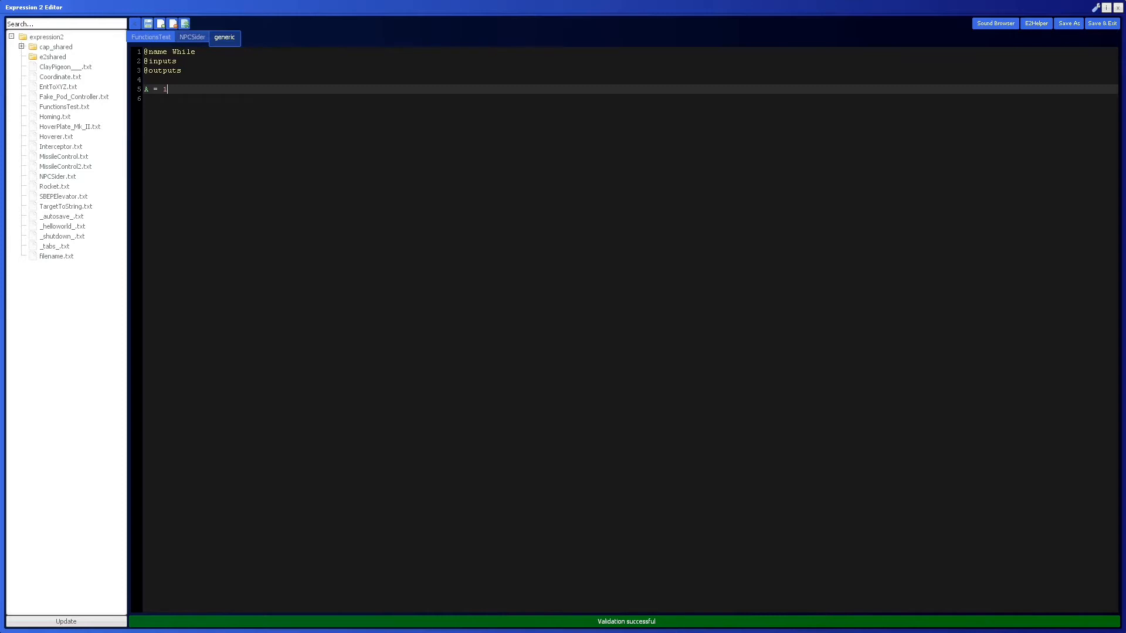
{"action": "type", "text": "A"}
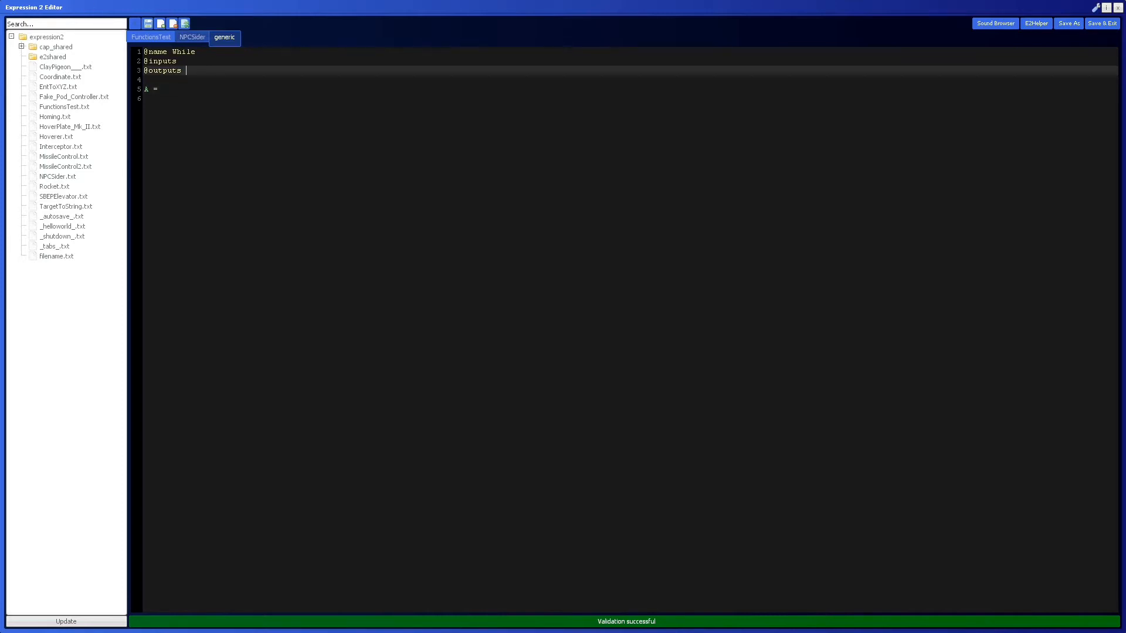
{"action": "type", "text": "X"}
{"action": "left_click", "coordinate": [247, 88]}
{"action": "type", "text": " X + 1"}
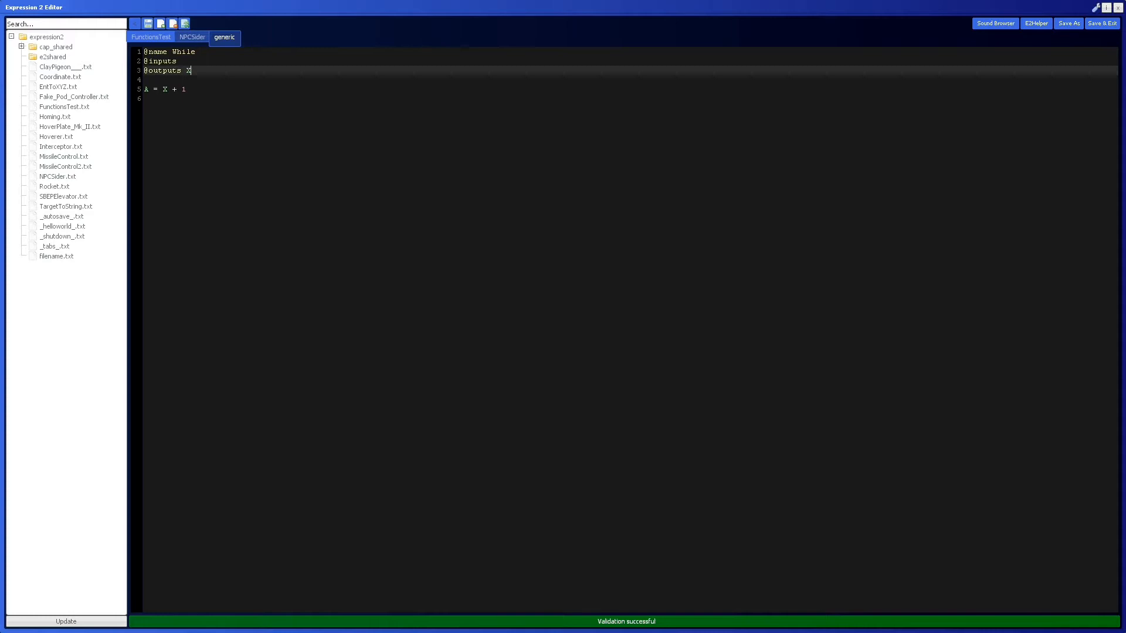
{"action": "type", "text": "A"}
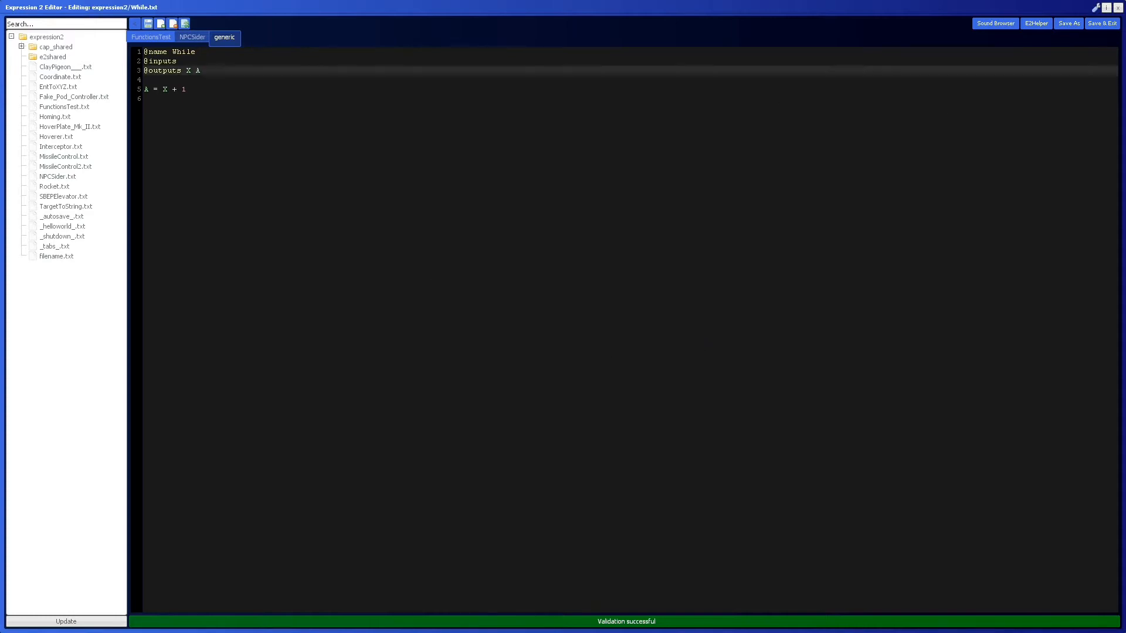
Step: Upload the While script to a chip on the grass and reopen it for editing
{"action": "left_click", "coordinate": [1101, 23]}
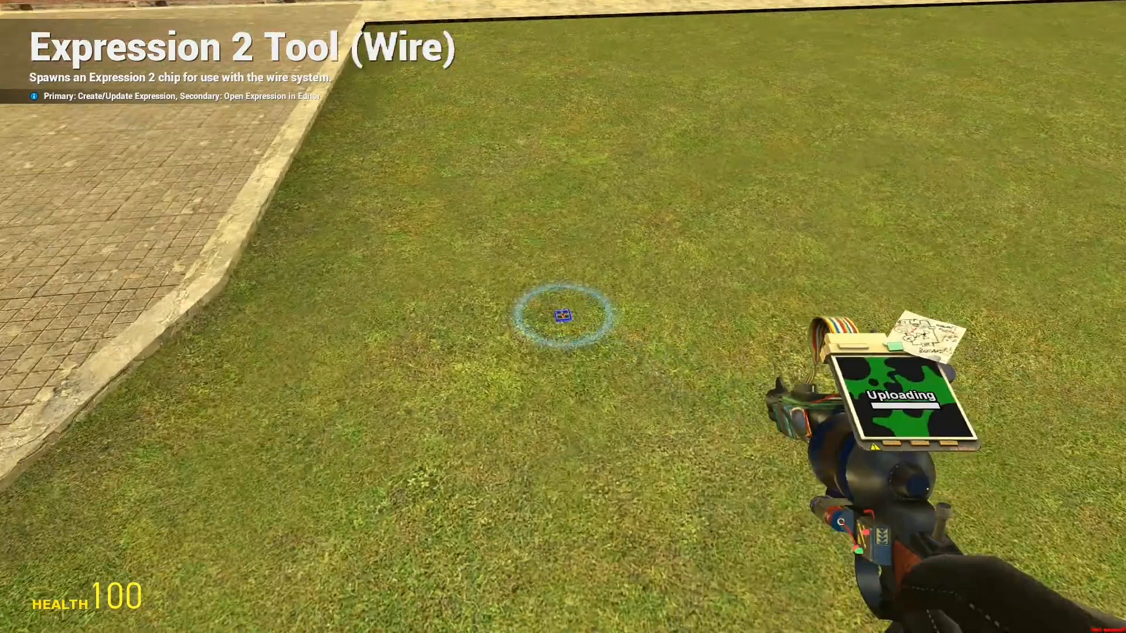
{"action": "key", "text": "q"}
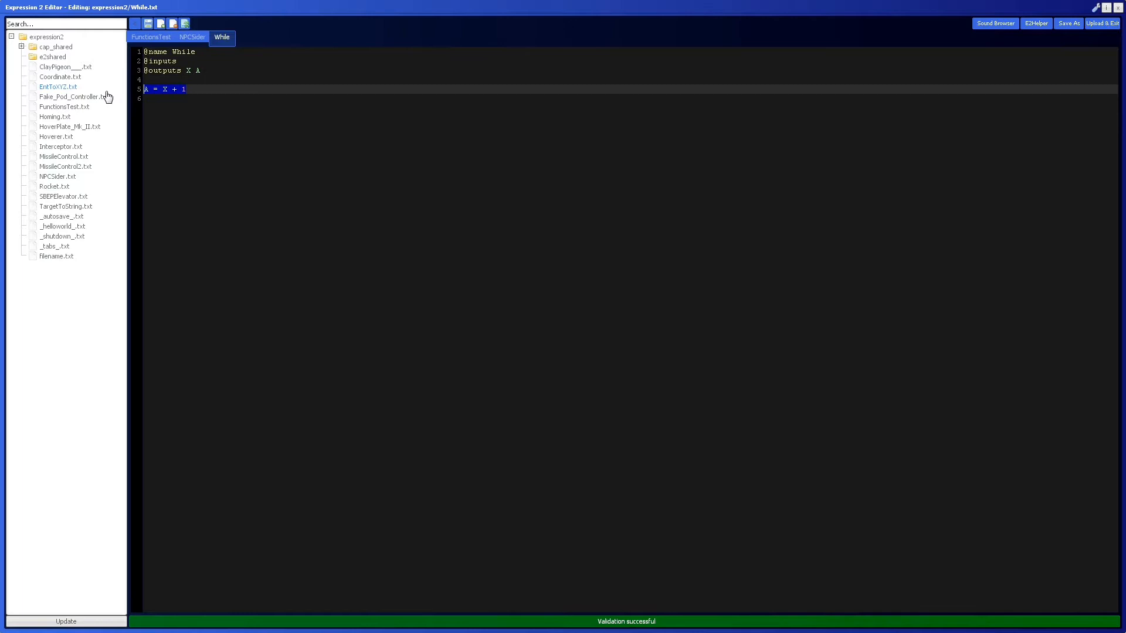
Step: Wrap A = X + 1 in a while () block and add output Counter set to 1 above it
{"action": "type", "text": "while ("}
{"action": "left_click", "coordinate": [626, 98]}
{"action": "type", "text": "{"}
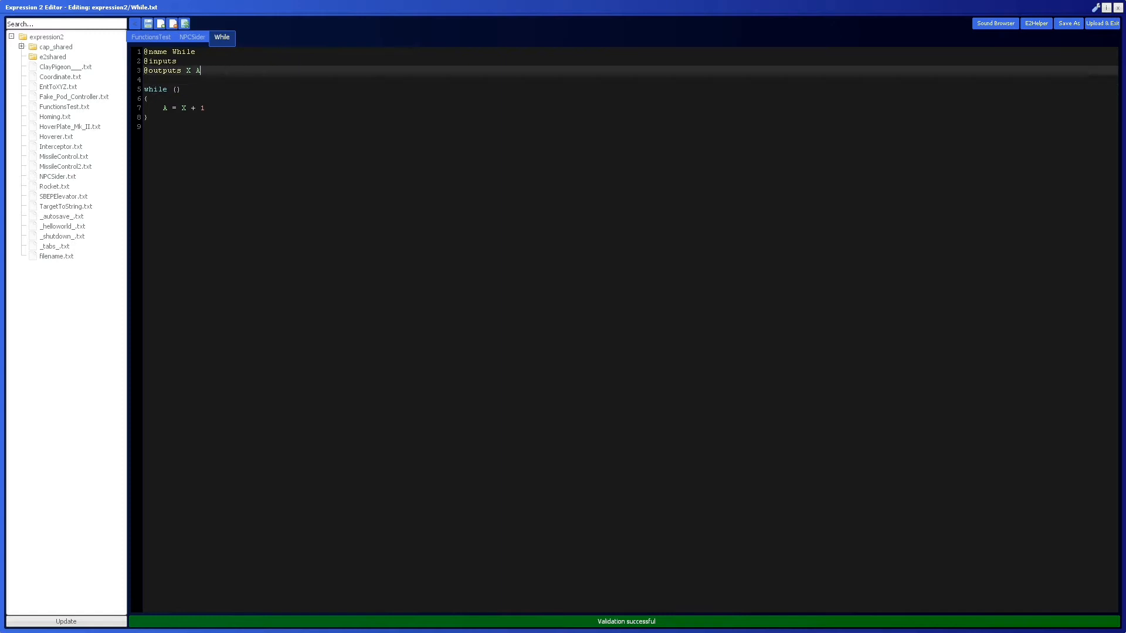
{"action": "type", "text": "Counter"}
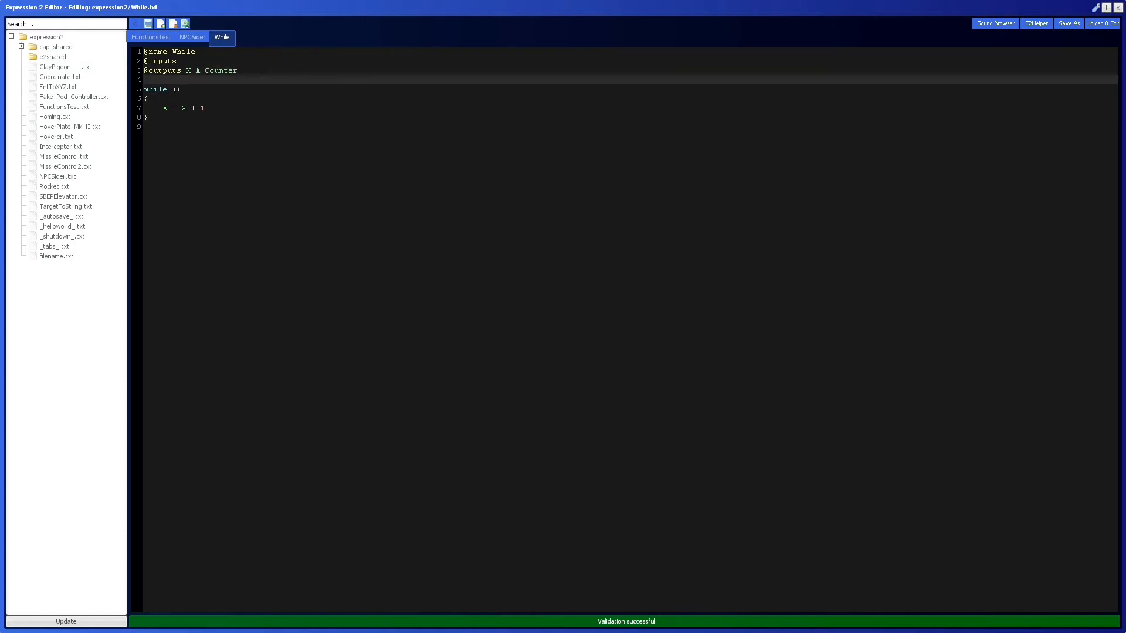
{"action": "type", "text": "Counter = 1"}
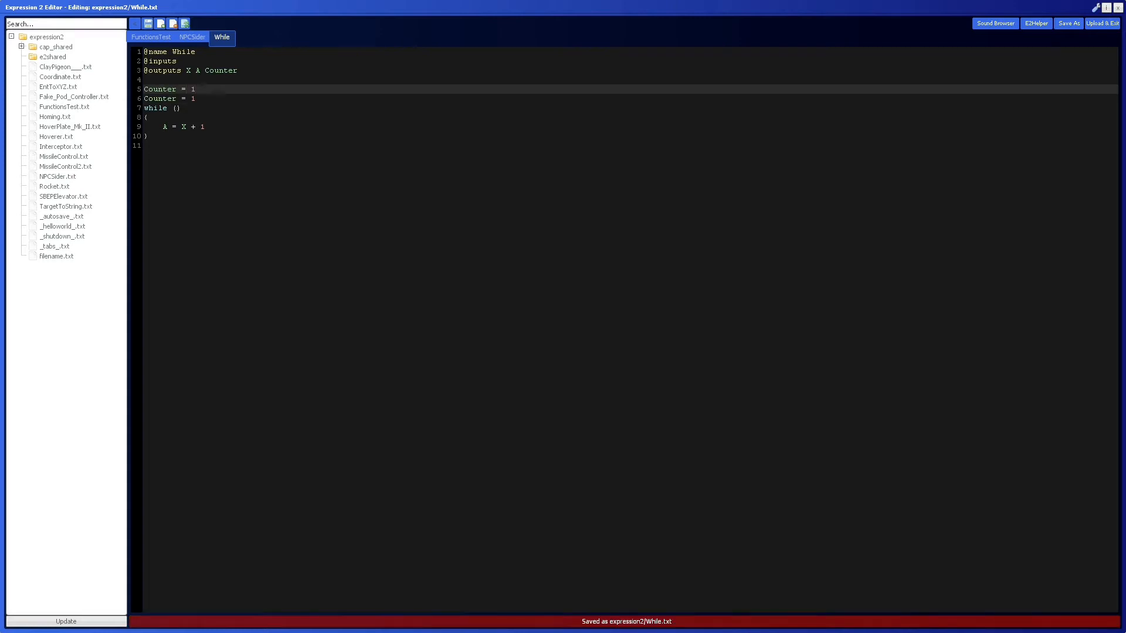
Step: Set the loop condition to Counter < 10 and start a Counter line in the body
{"action": "left_click", "coordinate": [194, 99]}
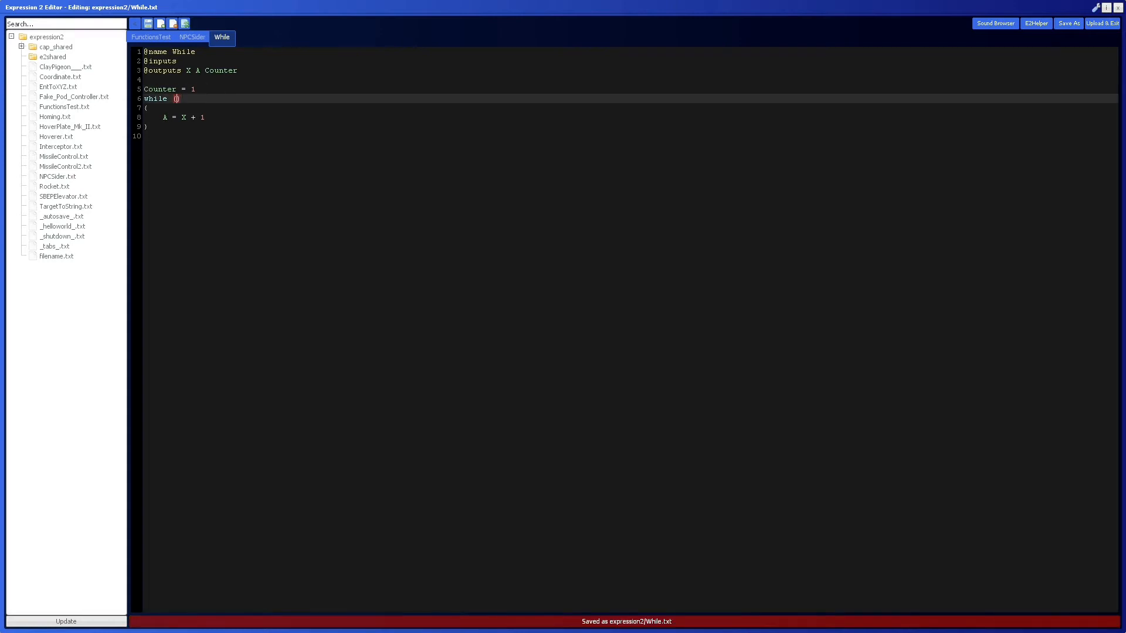
{"action": "type", "text": "Counter < 10"}
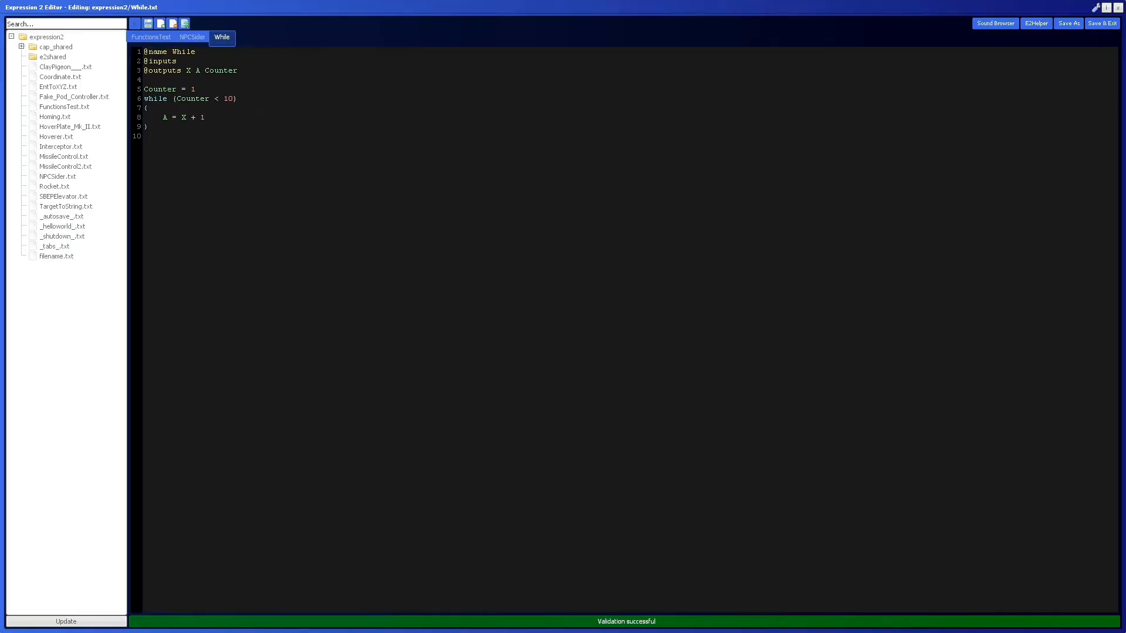
{"action": "type", "text": "Counter"}
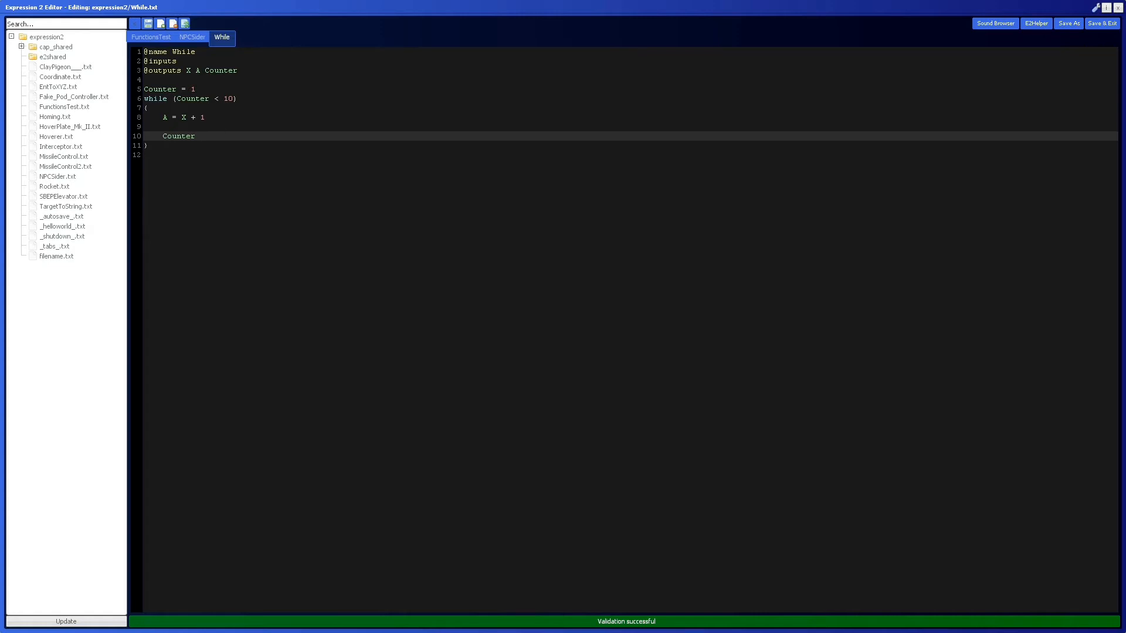
Step: Change the loop body to A += 1, drop output X, and remove the stray Counter line
{"action": "left_click", "coordinate": [200, 136]}
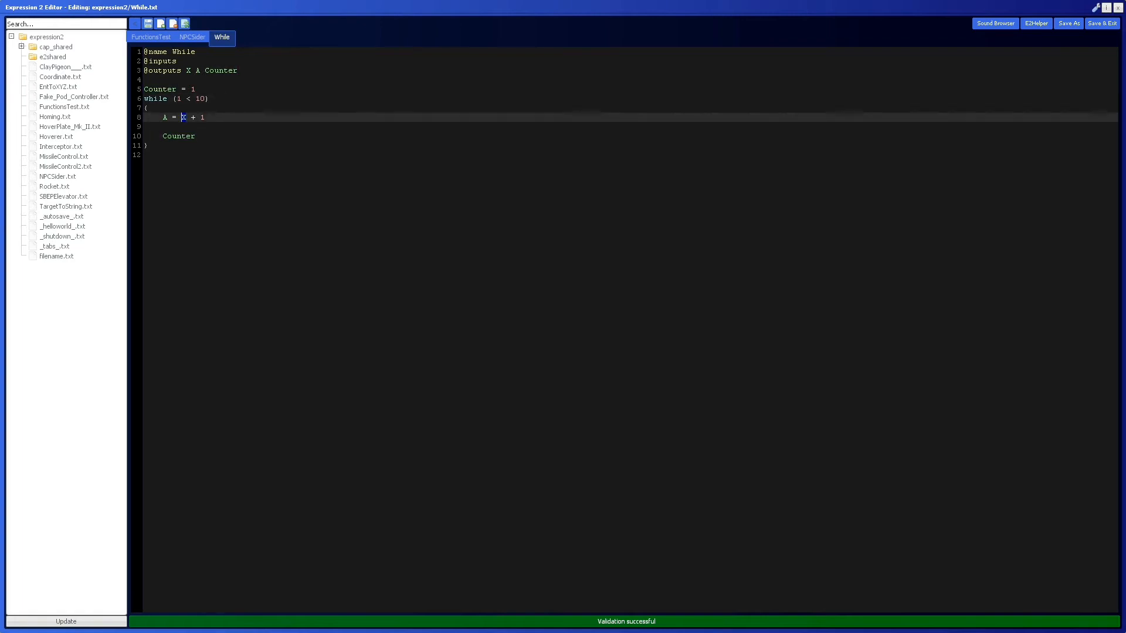
{"action": "type", "text": "AS="}
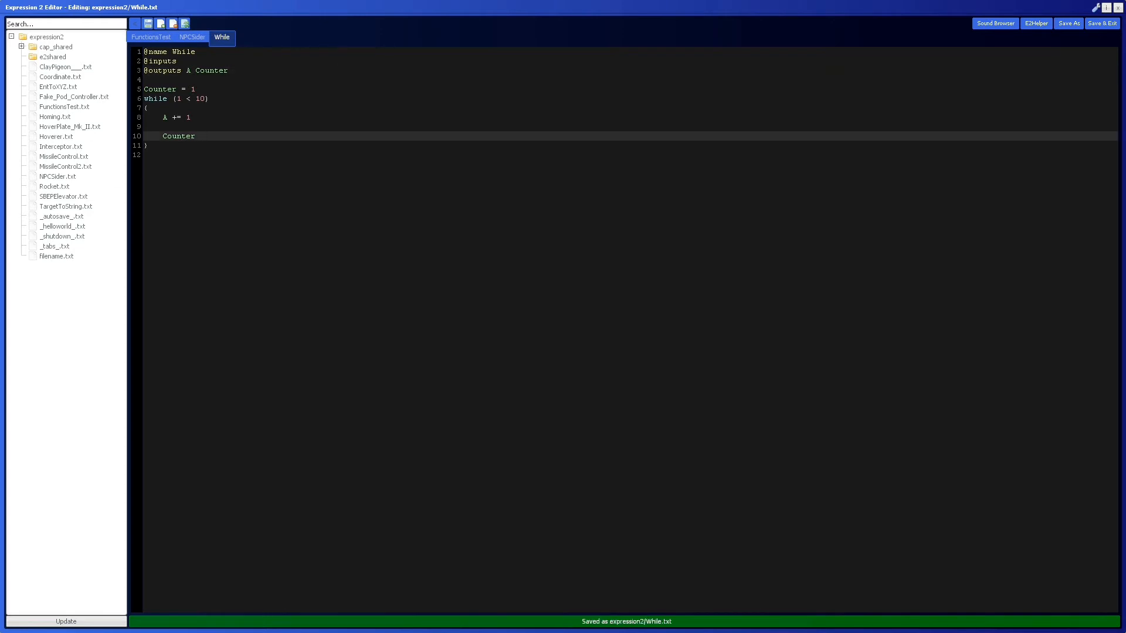
{"action": "left_click", "coordinate": [181, 136]}
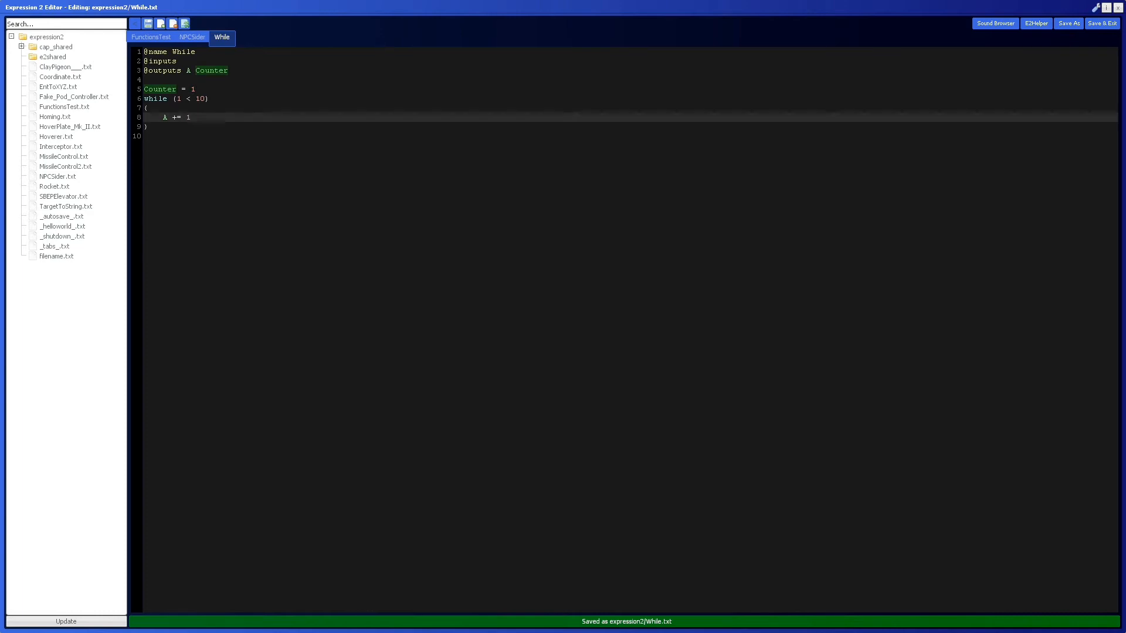
{"action": "left_click", "coordinate": [189, 117]}
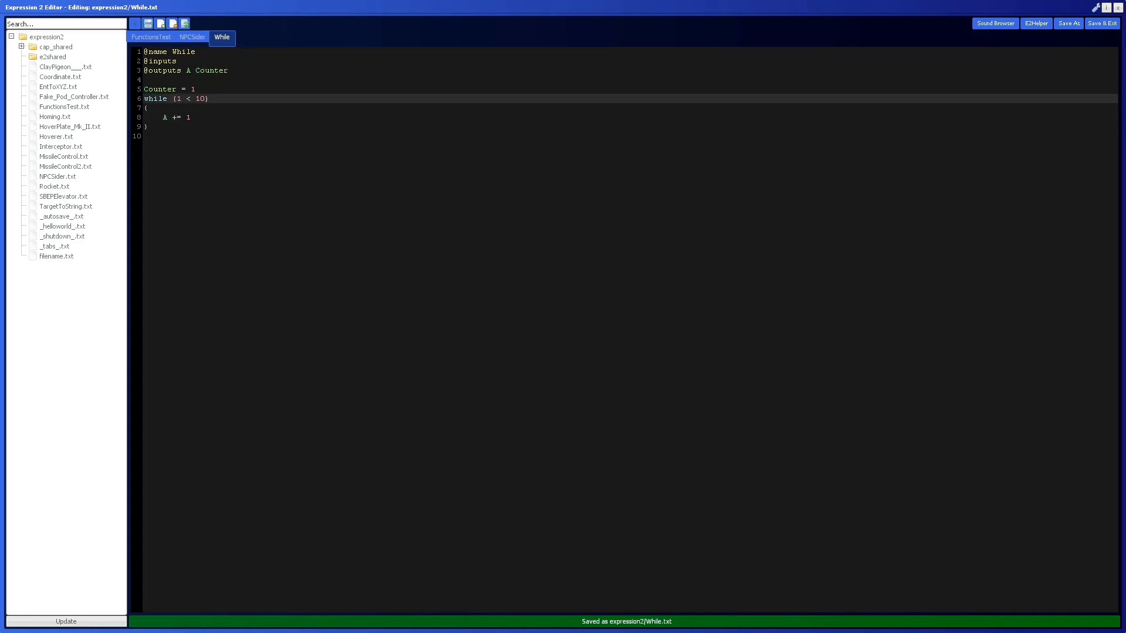
{"action": "type", "text": "Counter"}
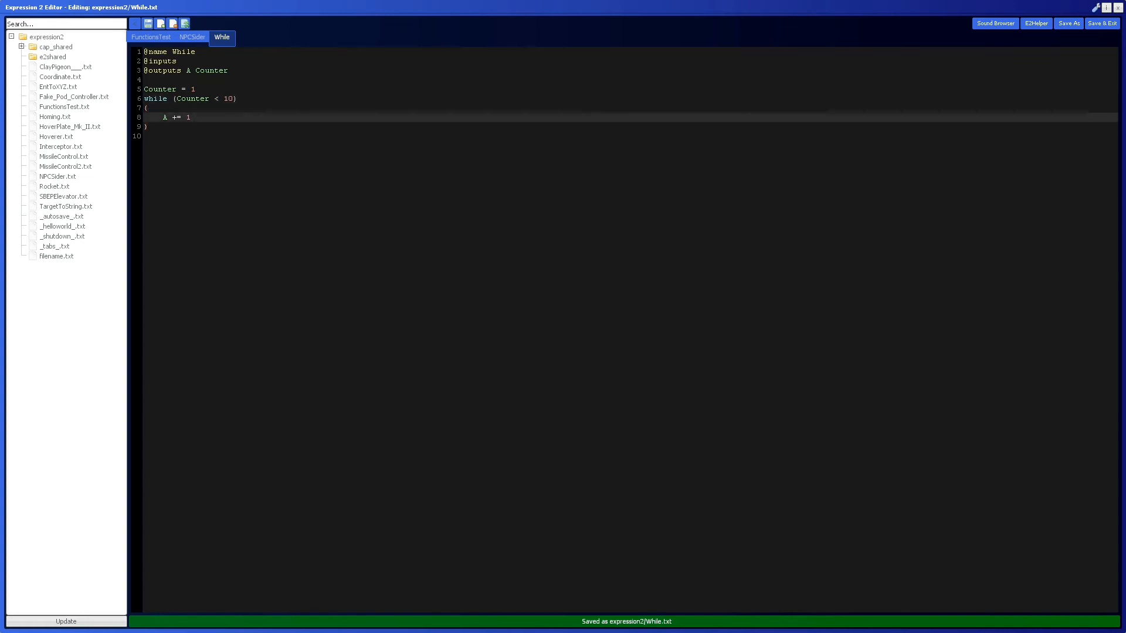
Step: Add Counter += 1 inside the while (Counter < 10) loop and upload to the game
{"action": "type", "text": "Counter +="}
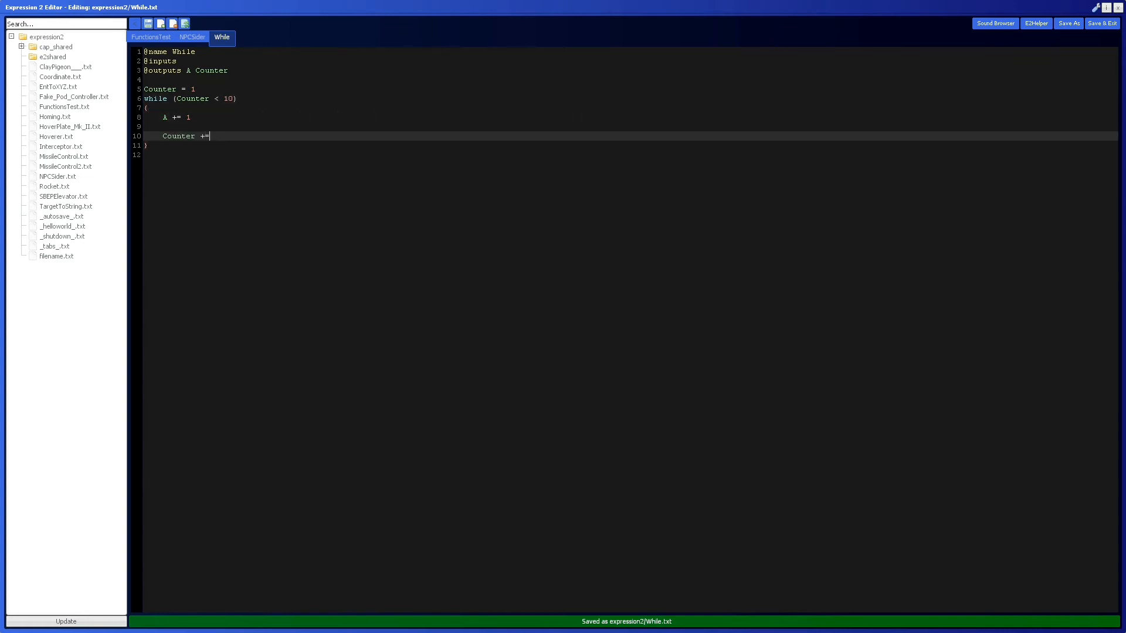
{"action": "type", "text": "1"}
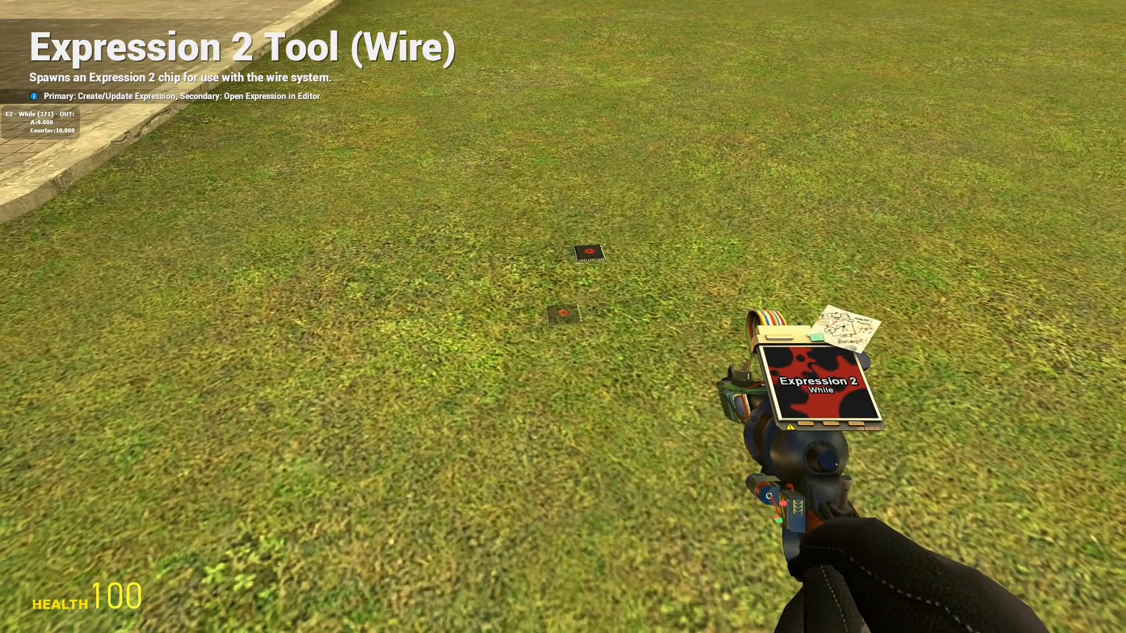
Step: Check the chip shows A 9 and Counter 10, then reopen its script in the editor
{"action": "right_click", "coordinate": [585, 255]}
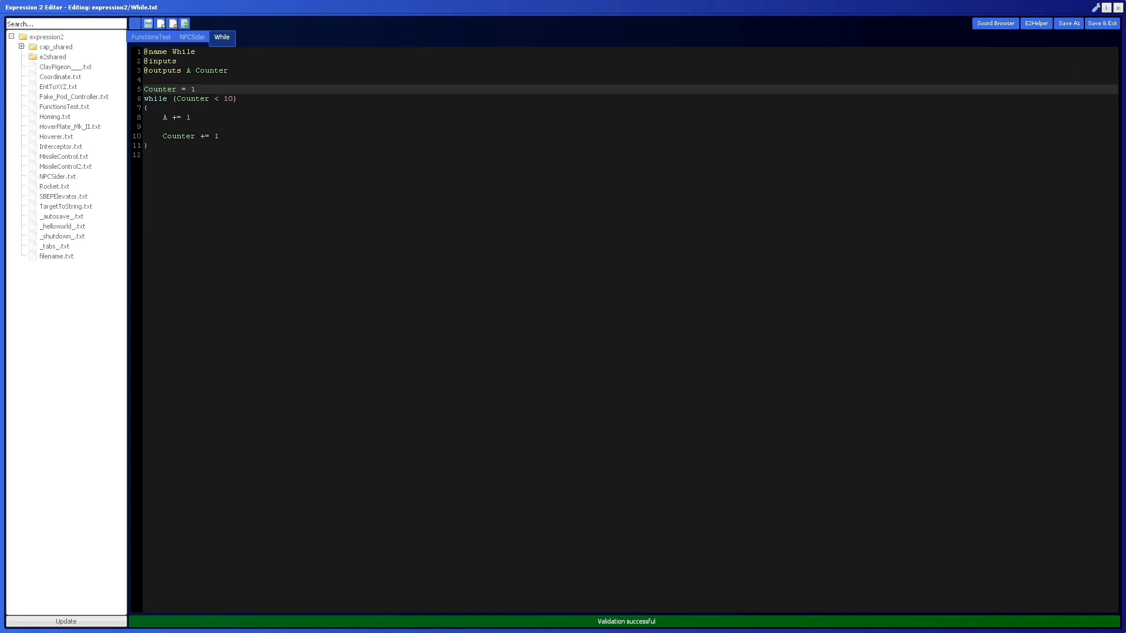
Step: Remove Counter entirely, loop while (A < 10) with A += 1, and save While.txt
{"action": "left_click", "coordinate": [196, 90]}
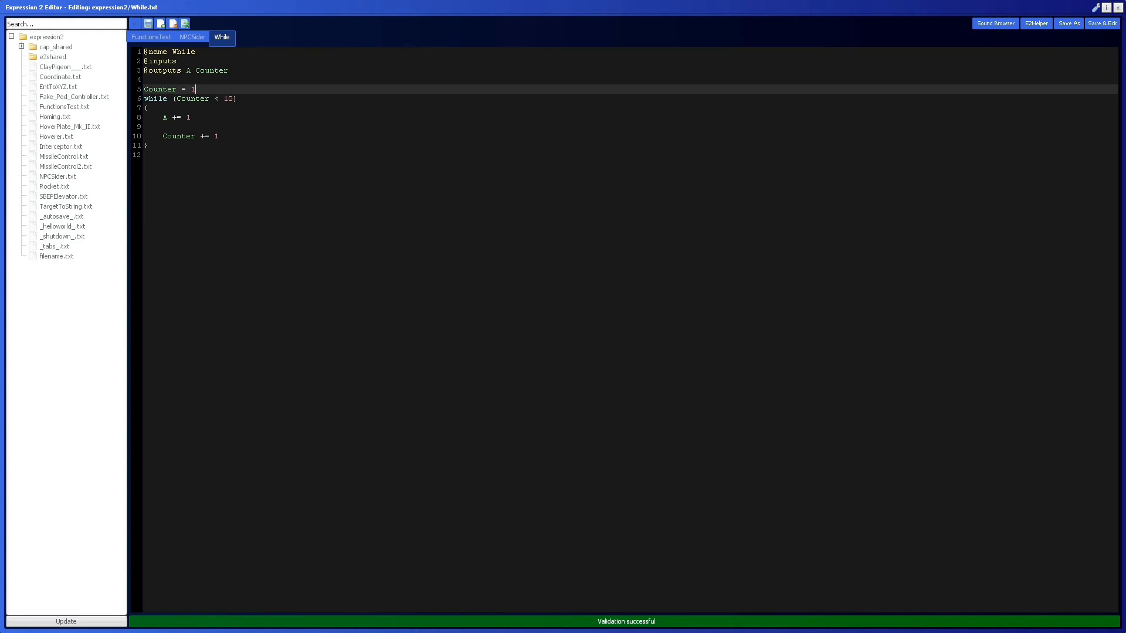
{"action": "left_click", "coordinate": [1101, 23]}
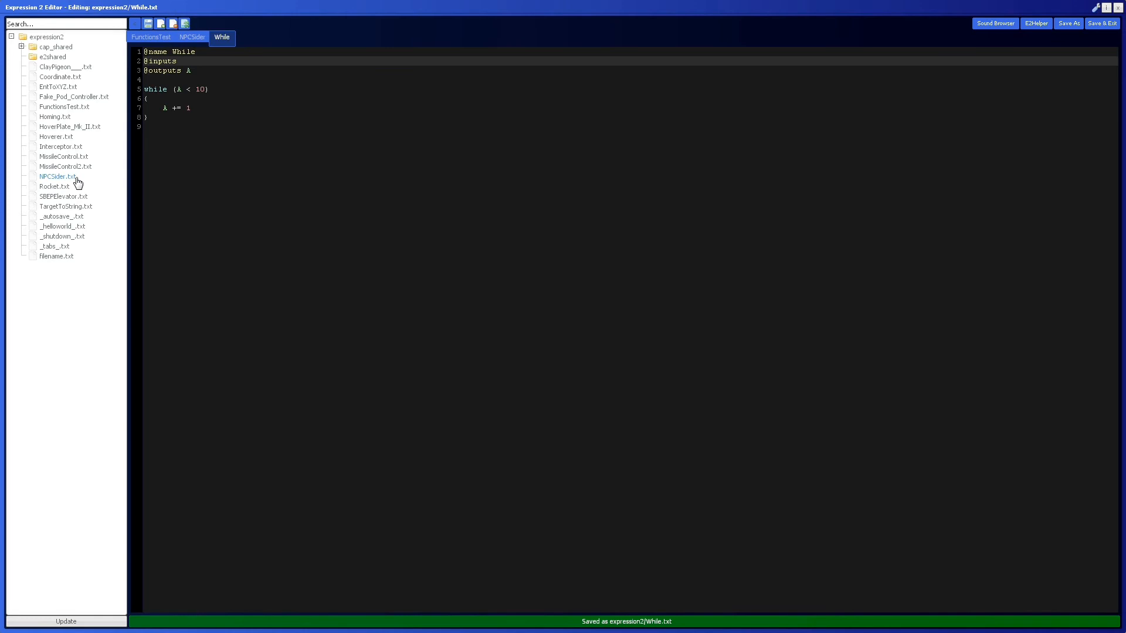
Step: Browse NPCSider.txt, then close it and return to the While script
{"action": "left_click", "coordinate": [192, 36]}
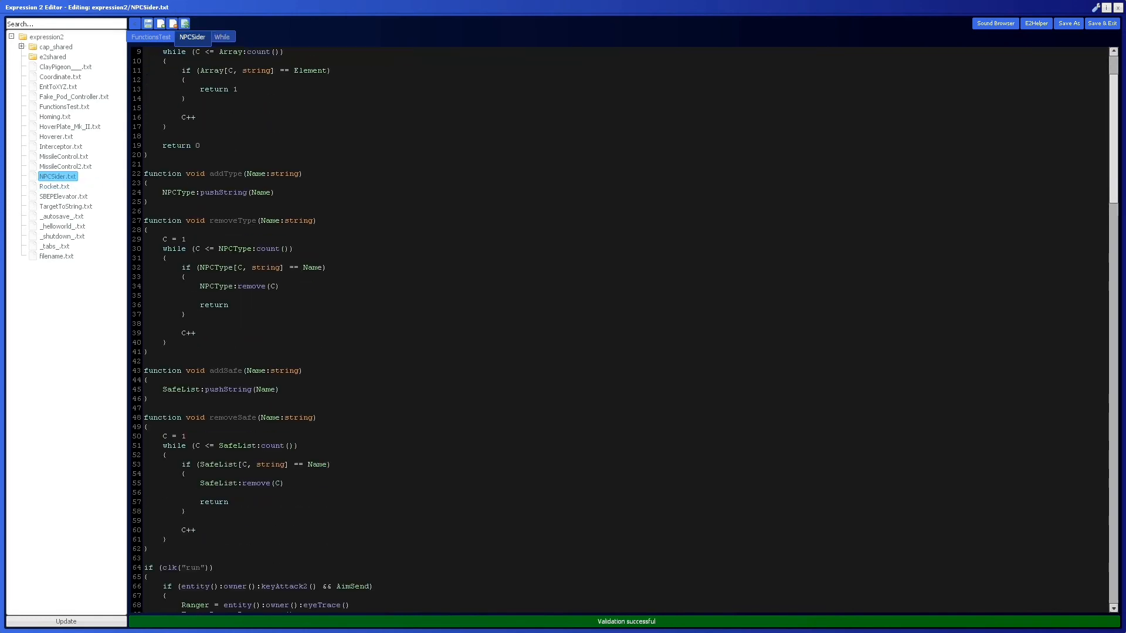
{"action": "scroll", "scroll_direction": "down", "scroll_amount": 3}
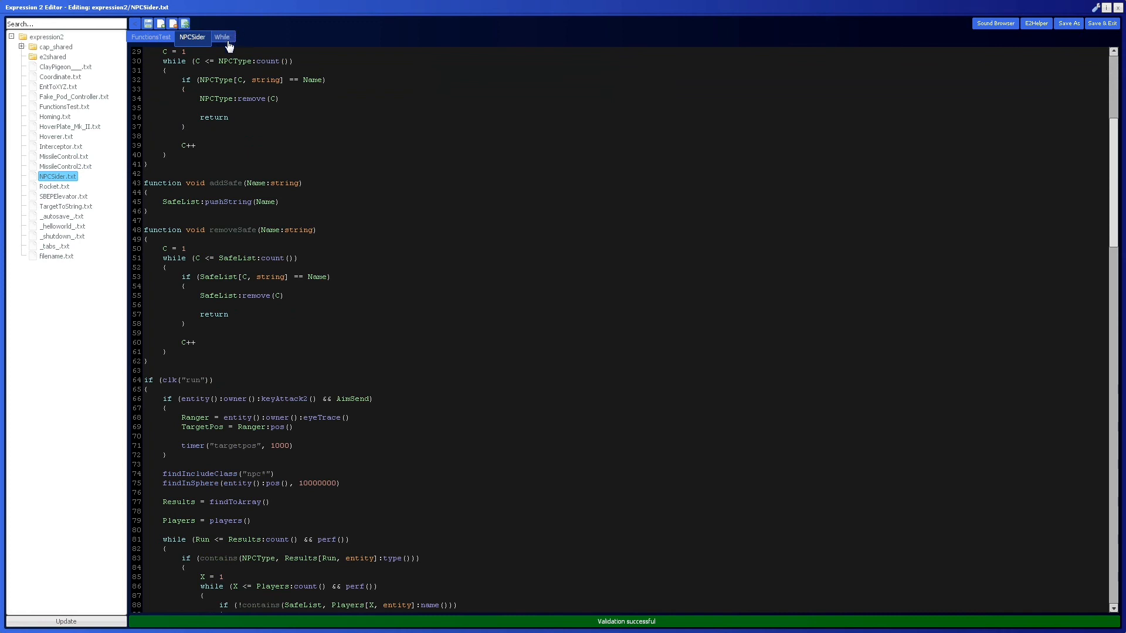
{"action": "left_click", "coordinate": [222, 36]}
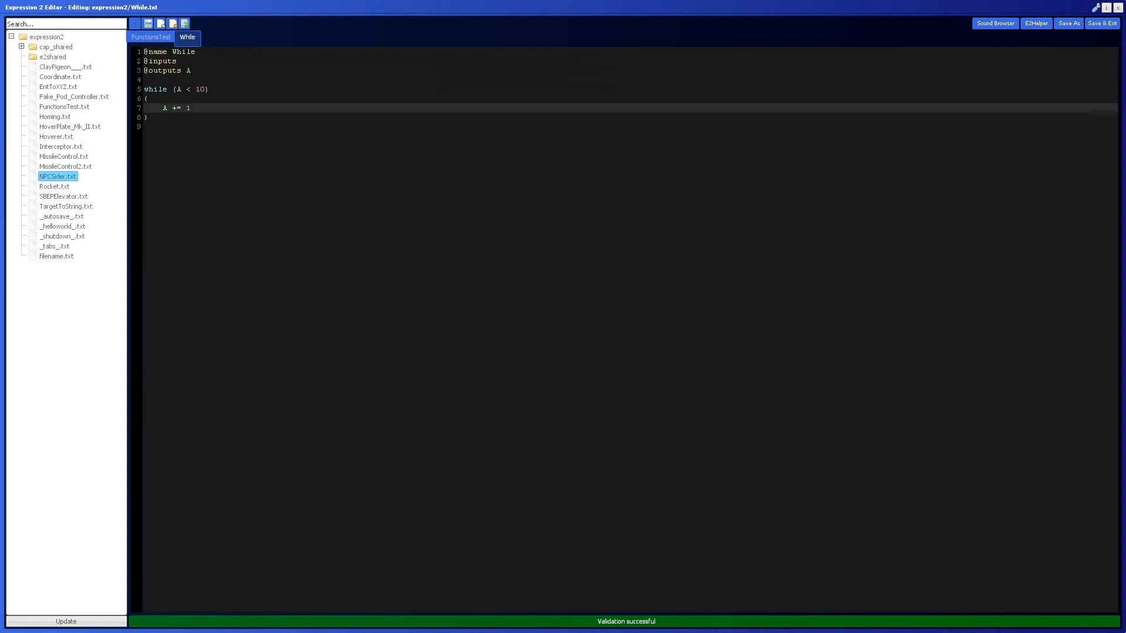